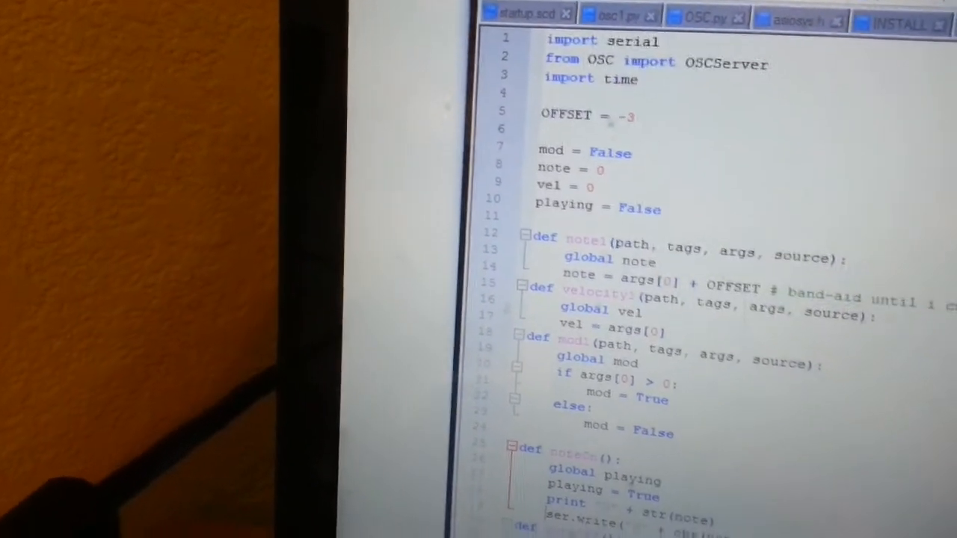
pyautogui.scroll(-3)
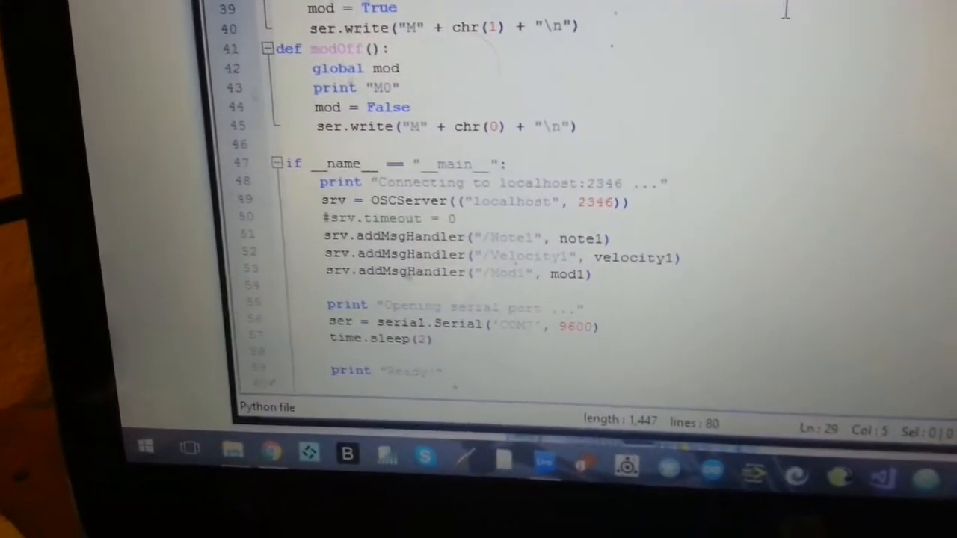
pyautogui.scroll(-3)
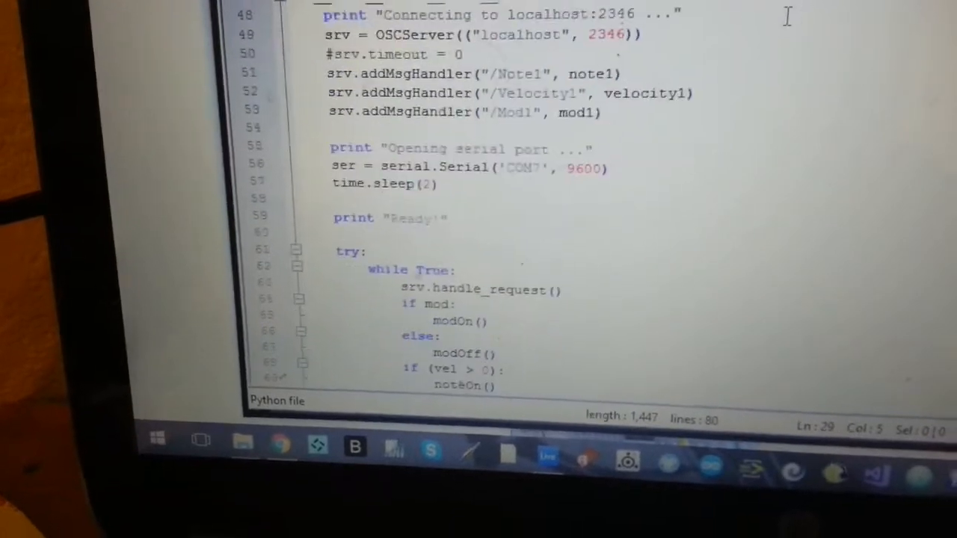
pyautogui.scroll(-3)
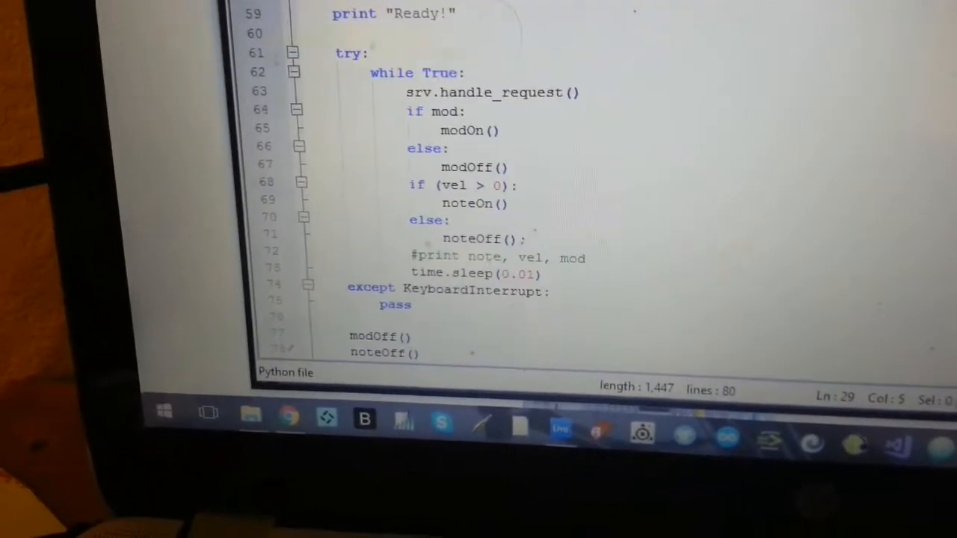
pyautogui.scroll(3)
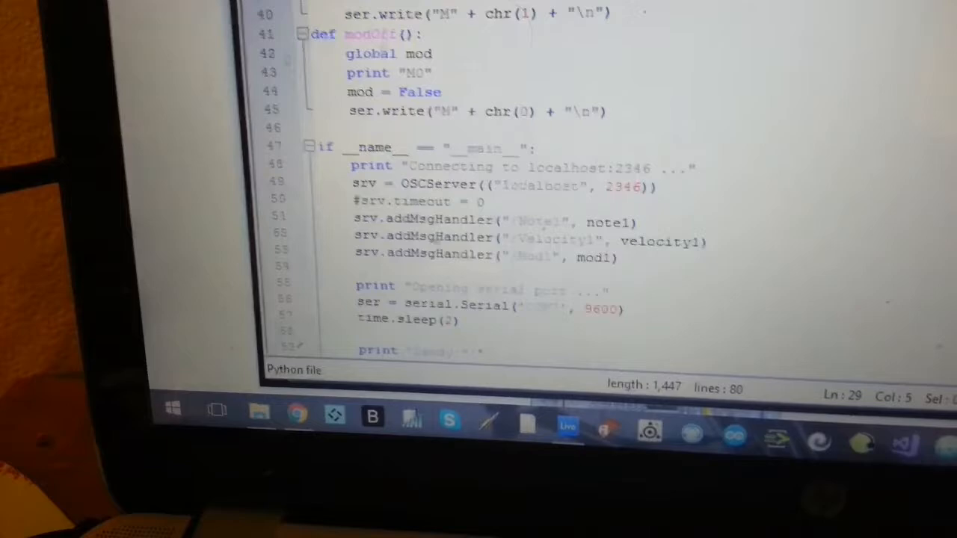
pyautogui.scroll(3)
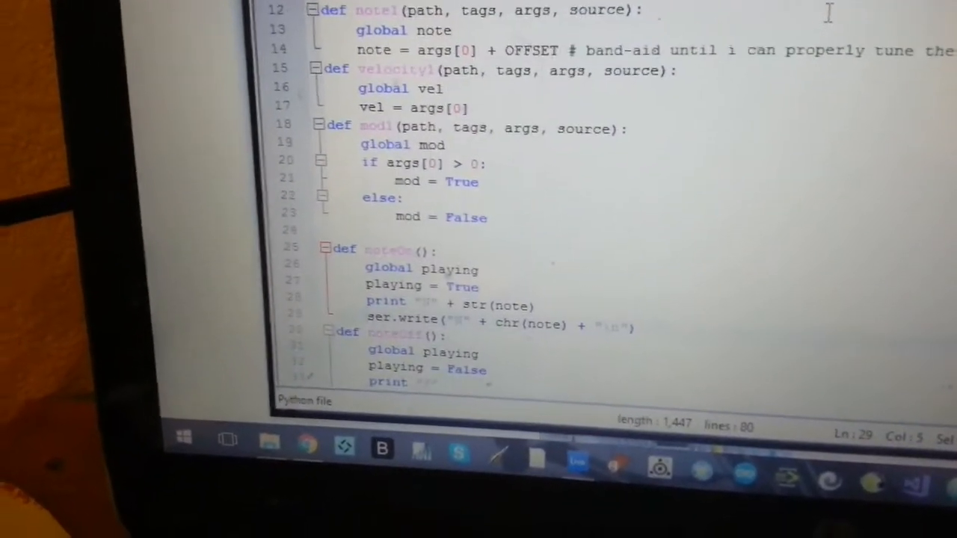
pyautogui.scroll(3)
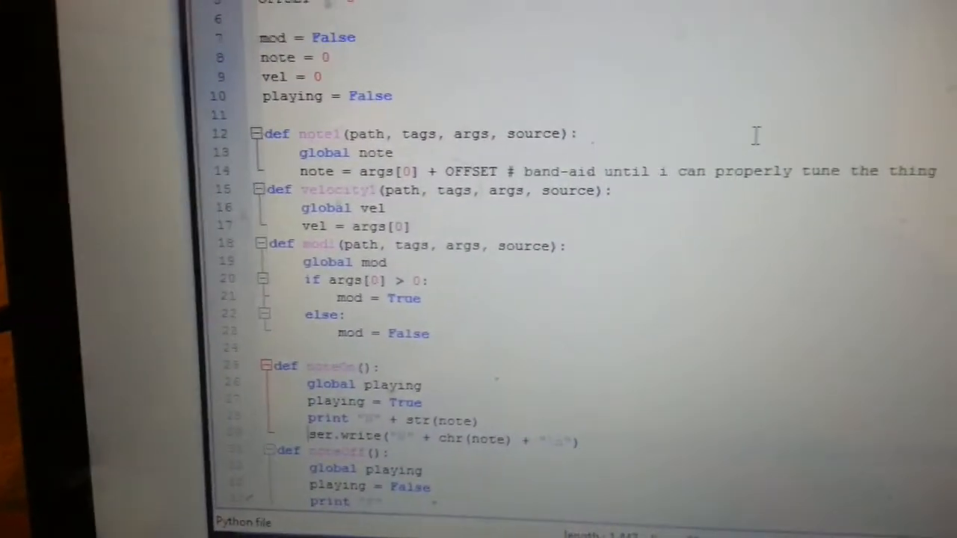
pyautogui.scroll(-3)
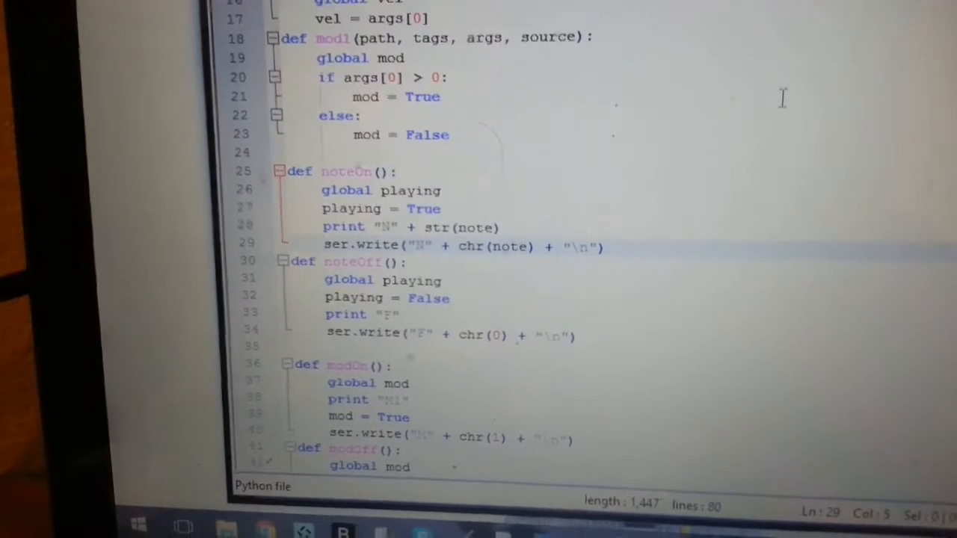
pyautogui.scroll(-3)
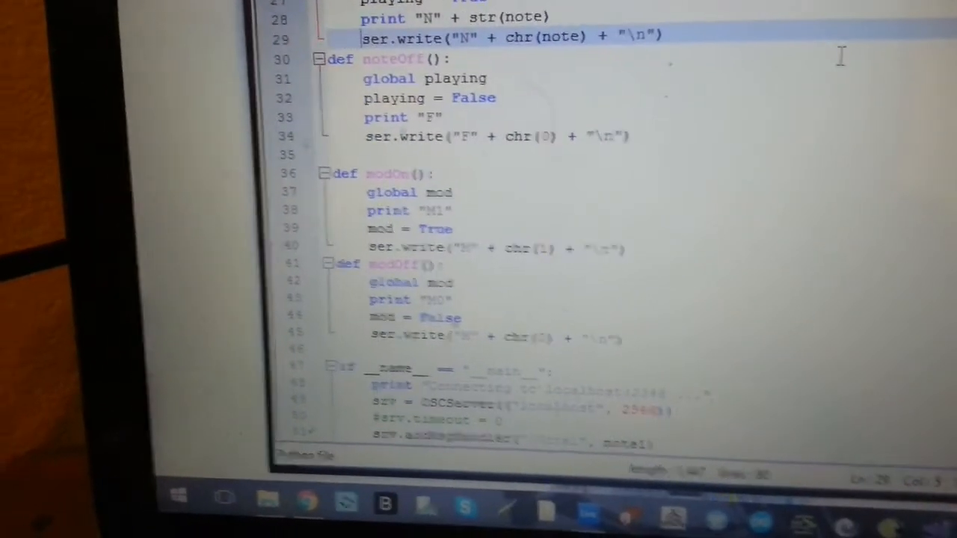